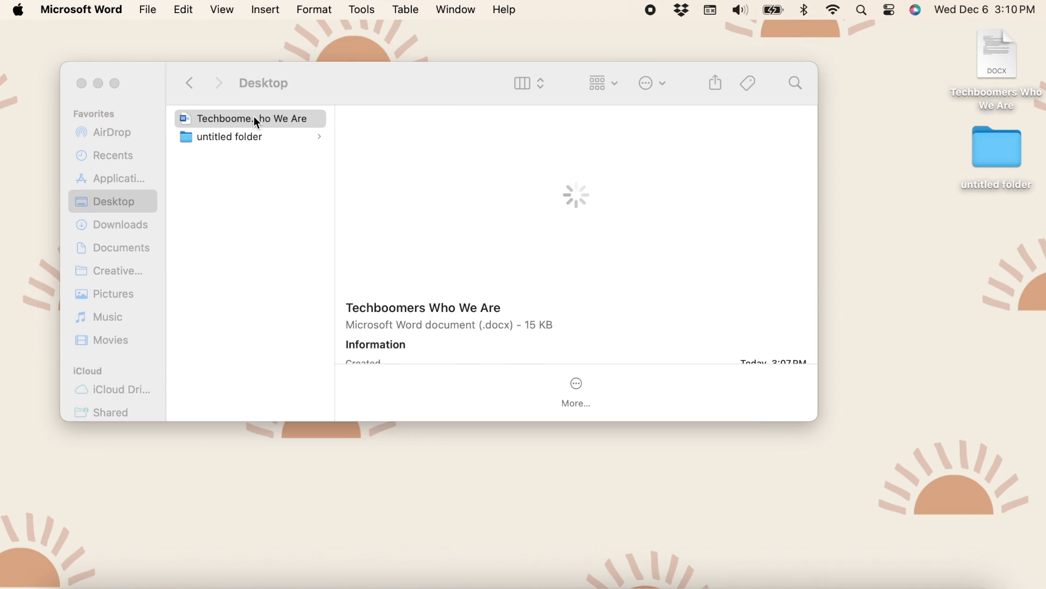
# Open the 'Techboomers Who We Are' .docx from the Desktop into Word.
pyautogui.doubleClick(250, 118)
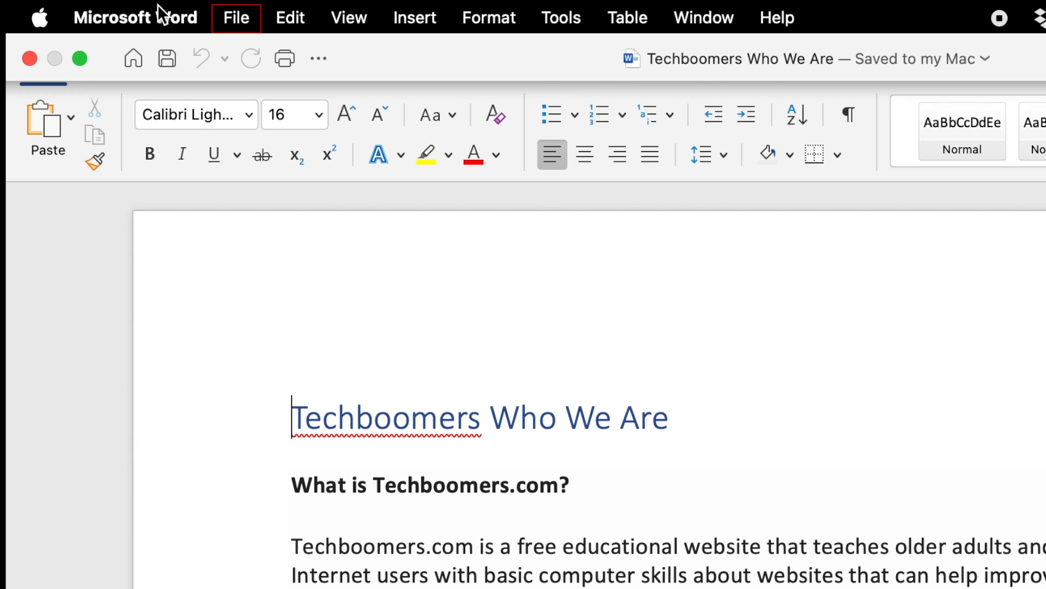
pyautogui.moveTo(230, 31)
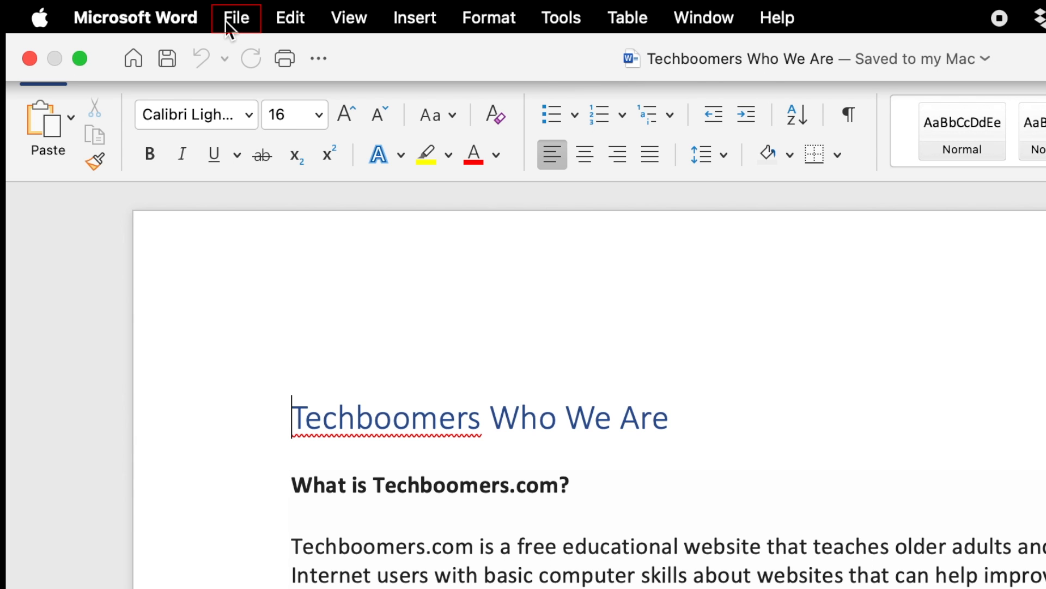
pyautogui.click(236, 17)
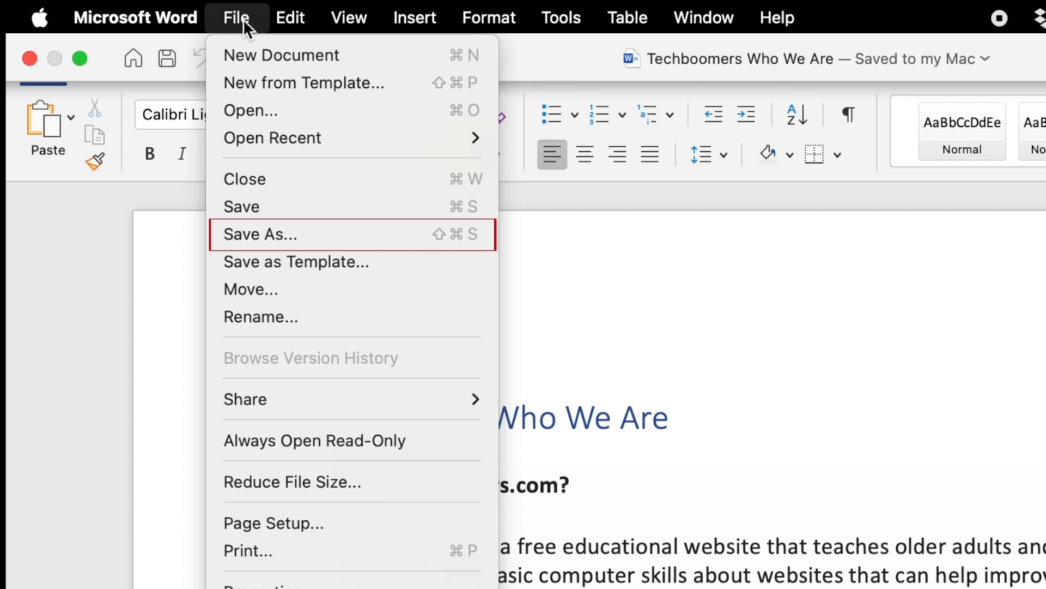
pyautogui.moveTo(246, 31)
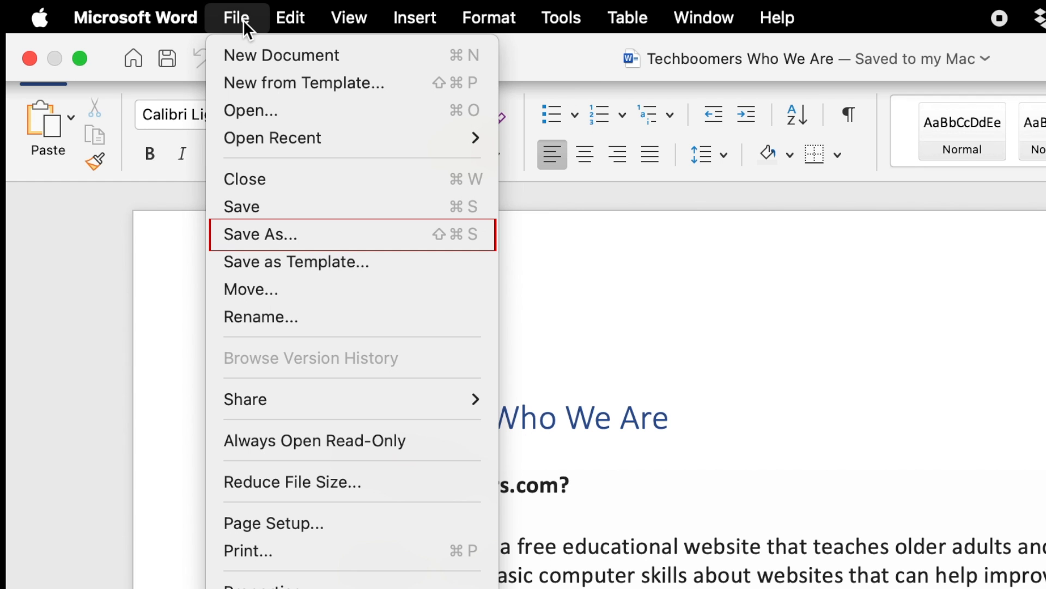
pyautogui.moveTo(370, 234)
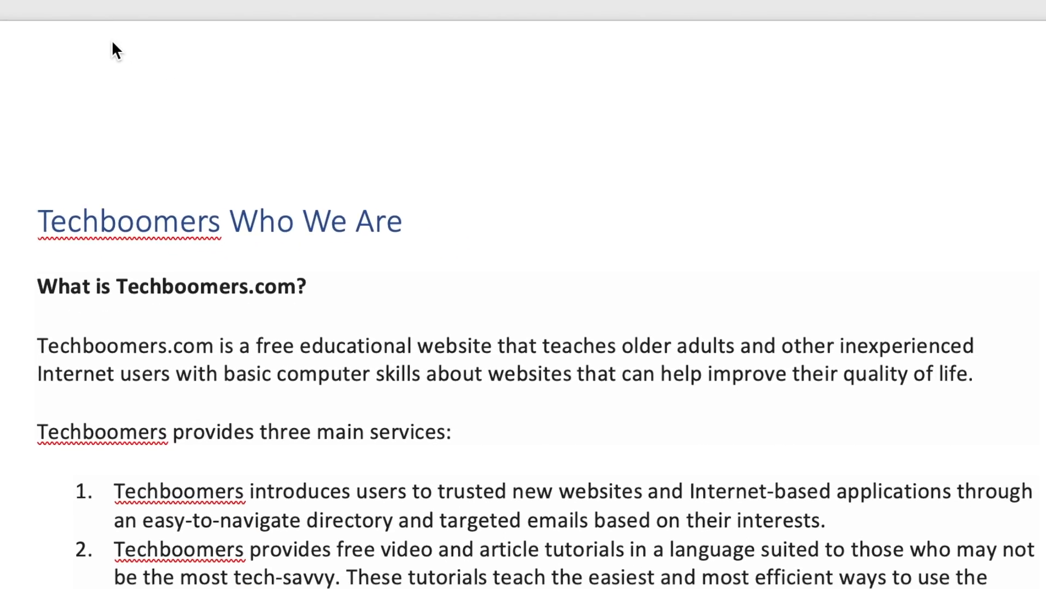
# Name the copy 'Techboomers - Who We Are', format PDF, destination Desktop.
pyautogui.press('cmd+s')
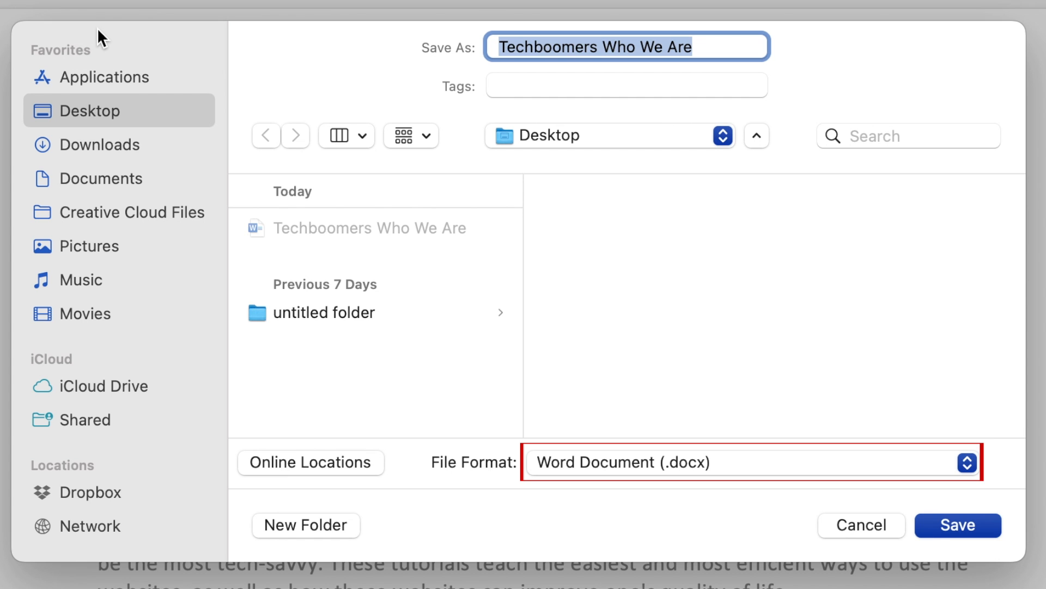
pyautogui.click(748, 462)
pyautogui.write('- ')
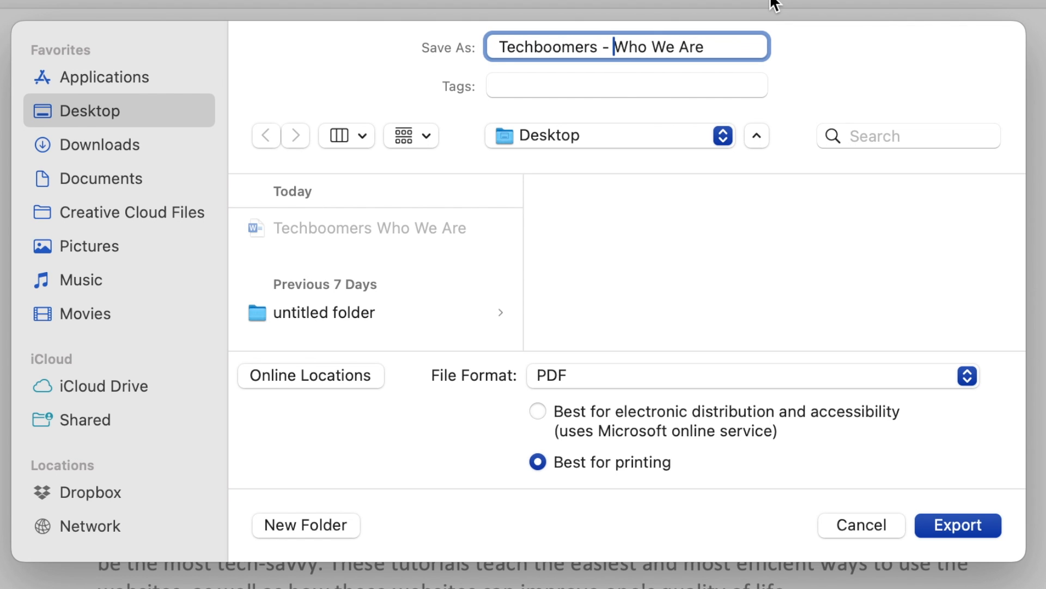
pyautogui.click(102, 178)
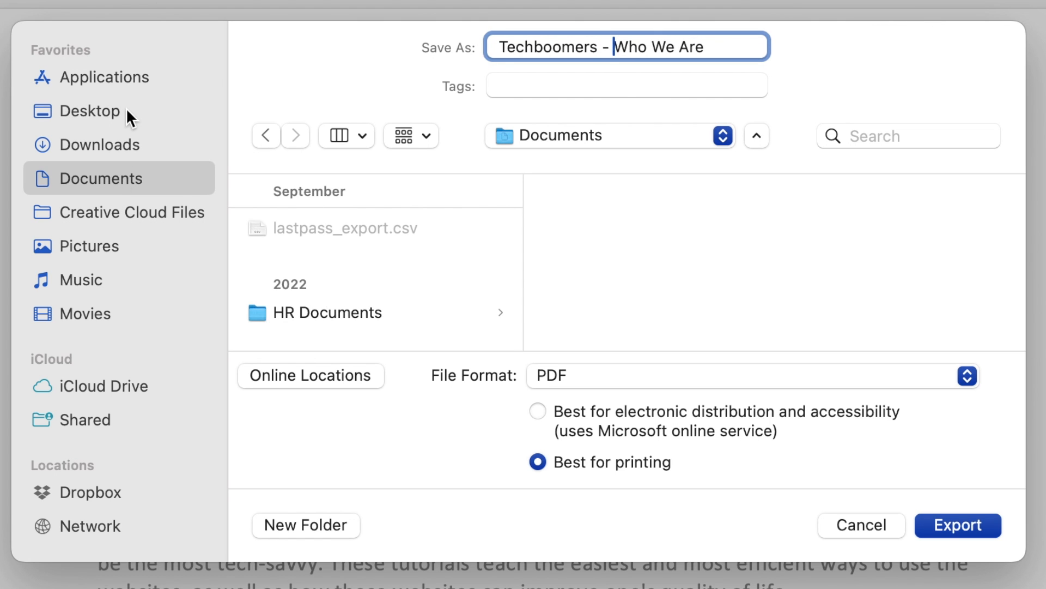
pyautogui.click(100, 111)
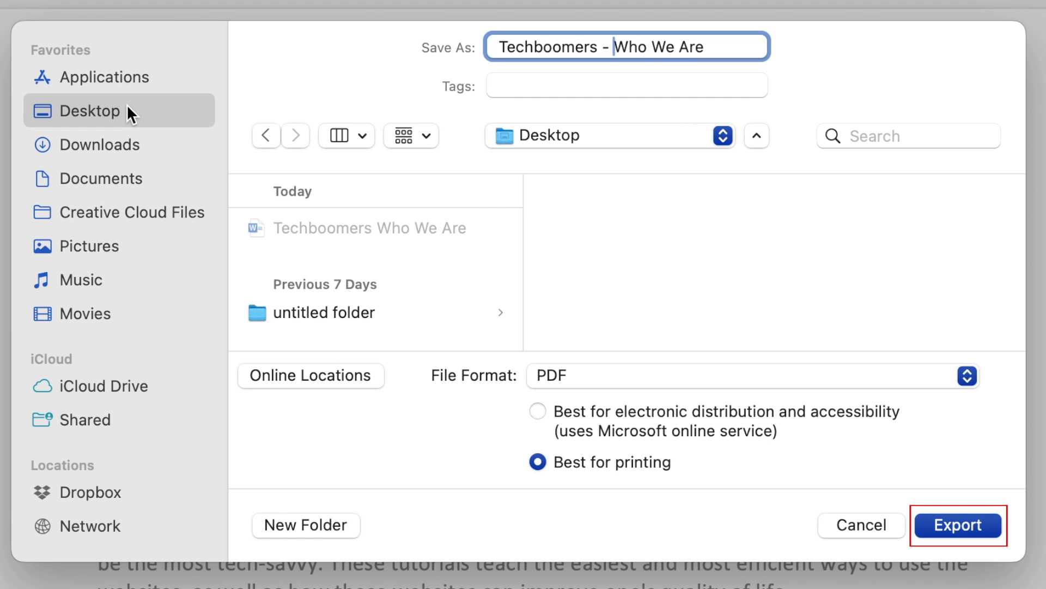
pyautogui.moveTo(129, 138)
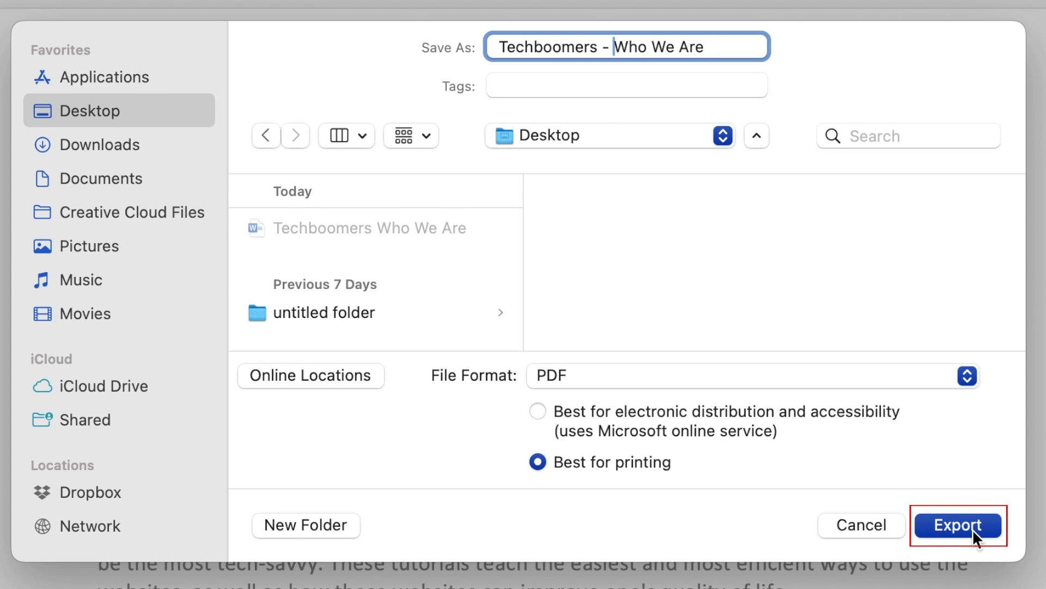
# Export the PDF to the Desktop and view 'Techboomers - Who We Are' in Preview.
pyautogui.click(957, 525)
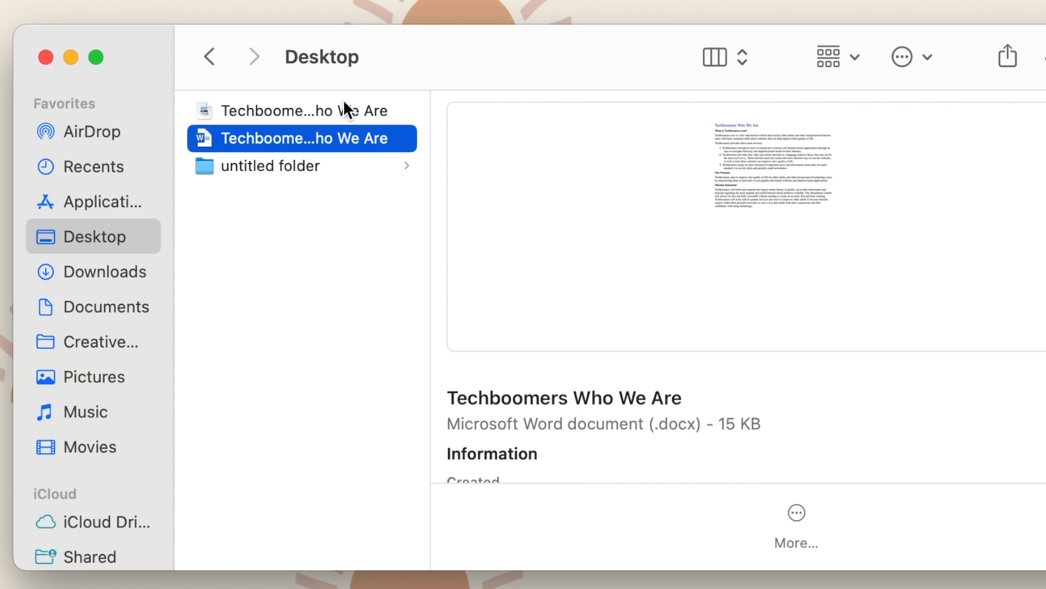
pyautogui.click(304, 111)
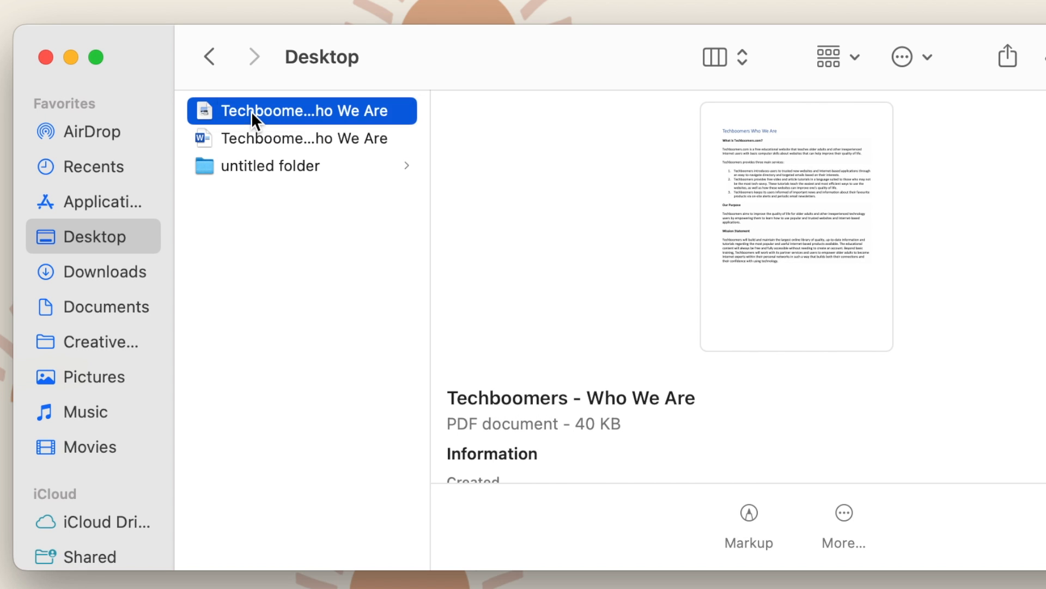
pyautogui.doubleClick(304, 111)
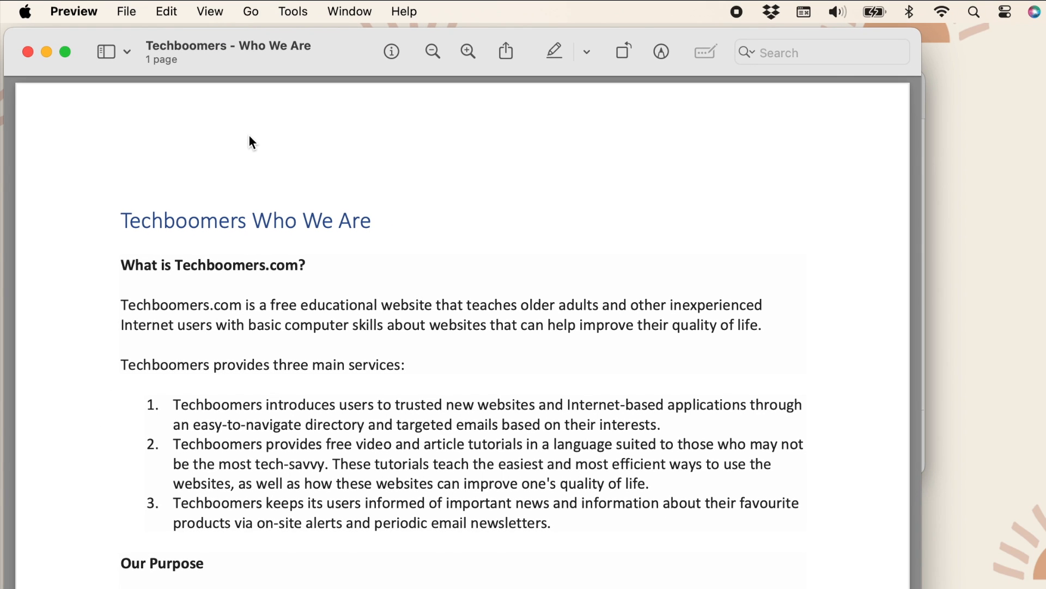
pyautogui.scroll(-3)
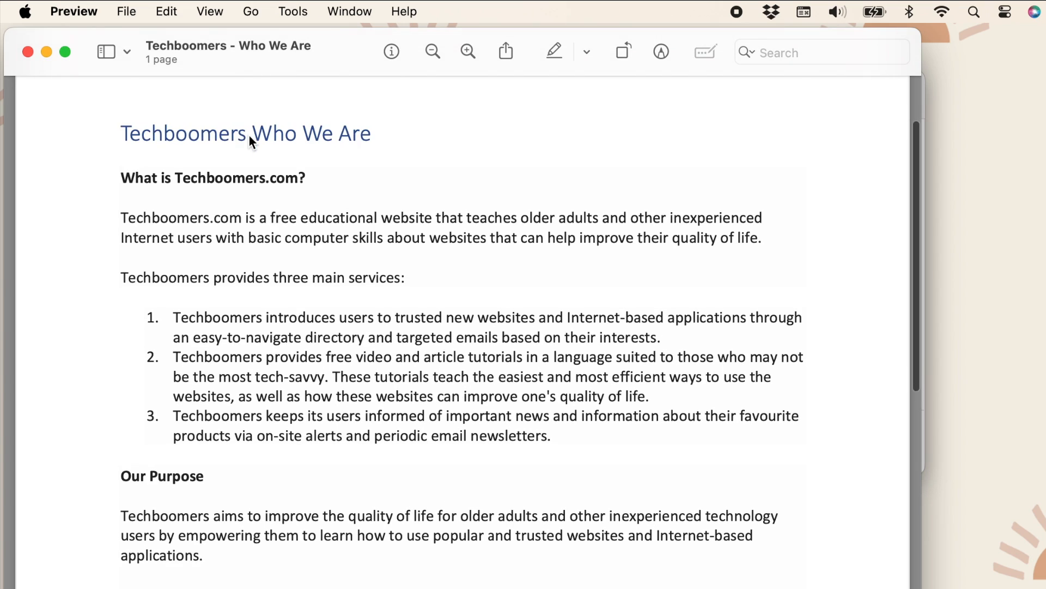